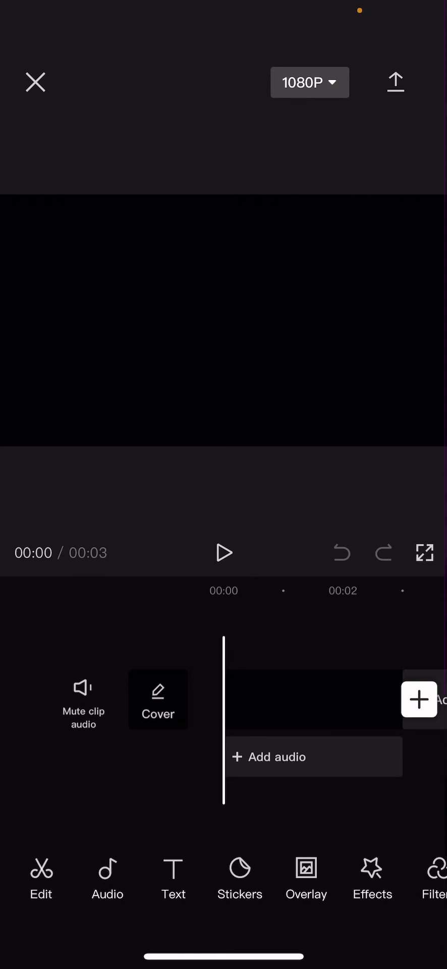
Step: Add a new text layer reading 'taylor swift' over the black video
click(174, 878)
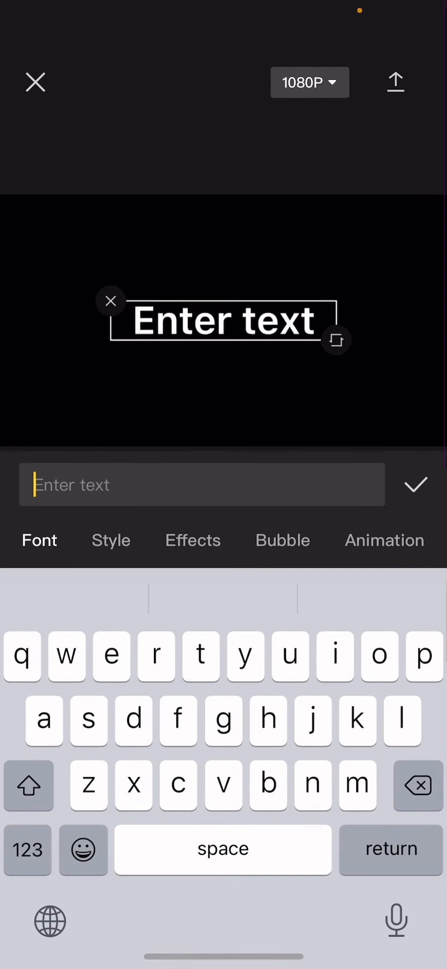
text(taylor swift)
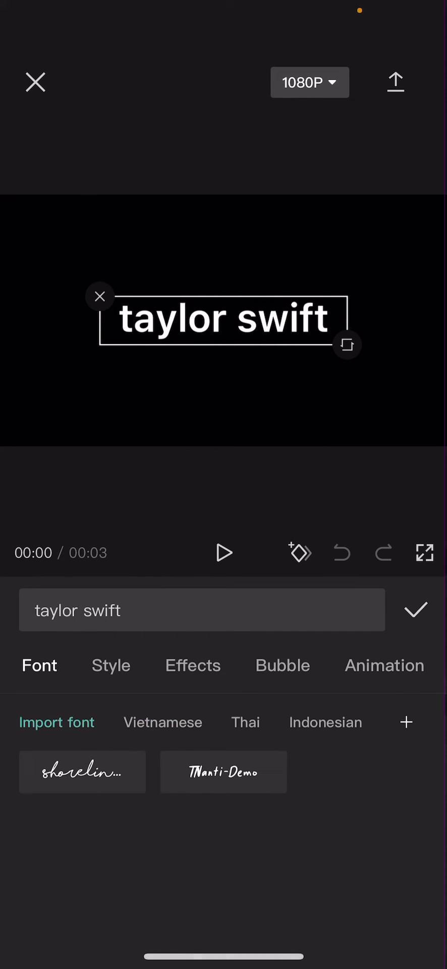
Step: Give the 'taylor swift' text a handwritten script font
click(224, 771)
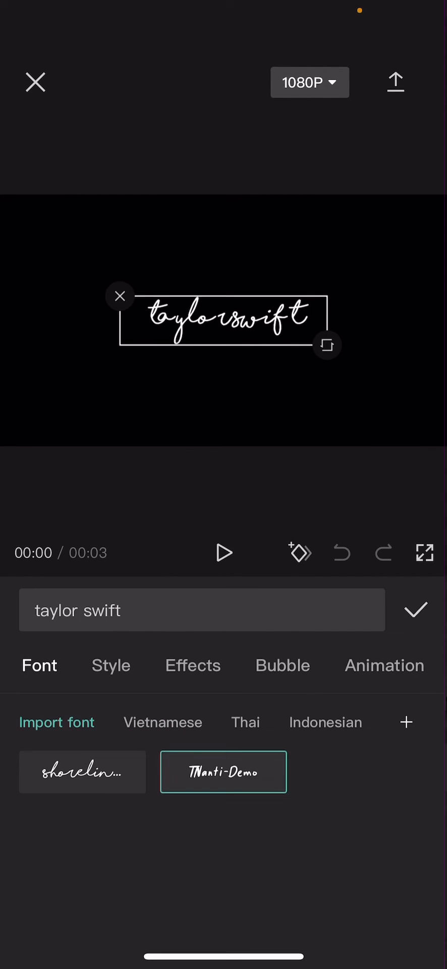
click(415, 611)
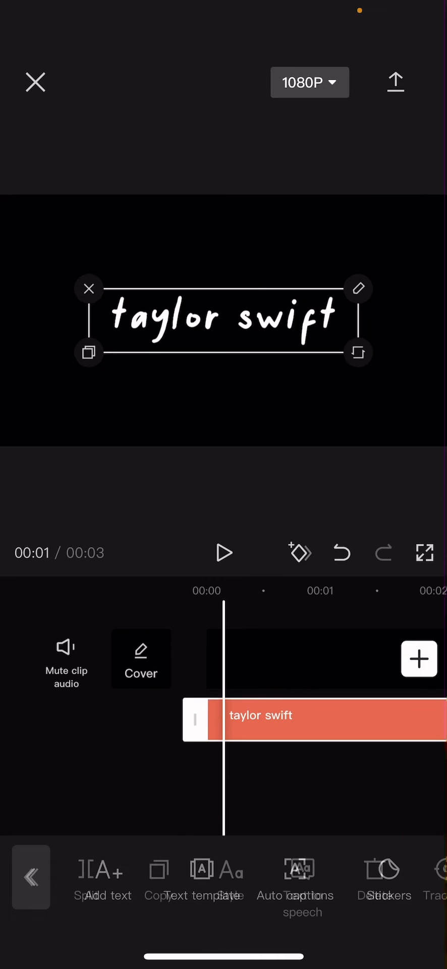
Step: Select the 'taylor swift' clip and scroll its toolbar to reach Edit
click(309, 719)
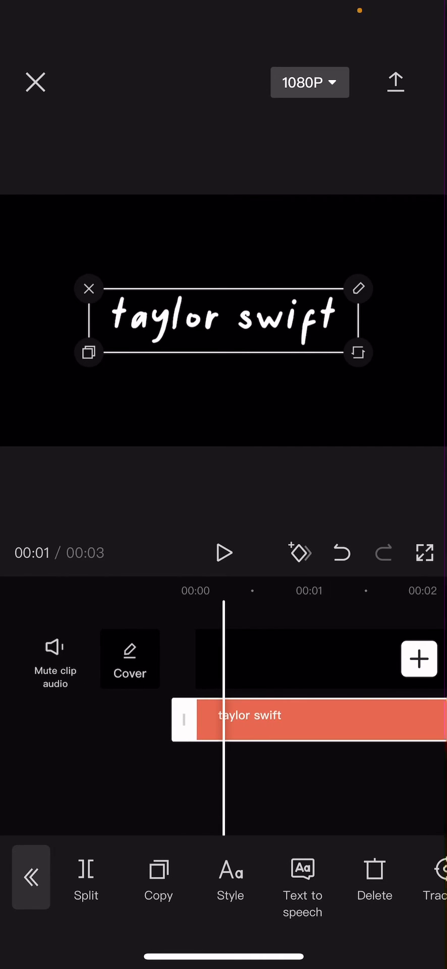
scroll(right, 3)
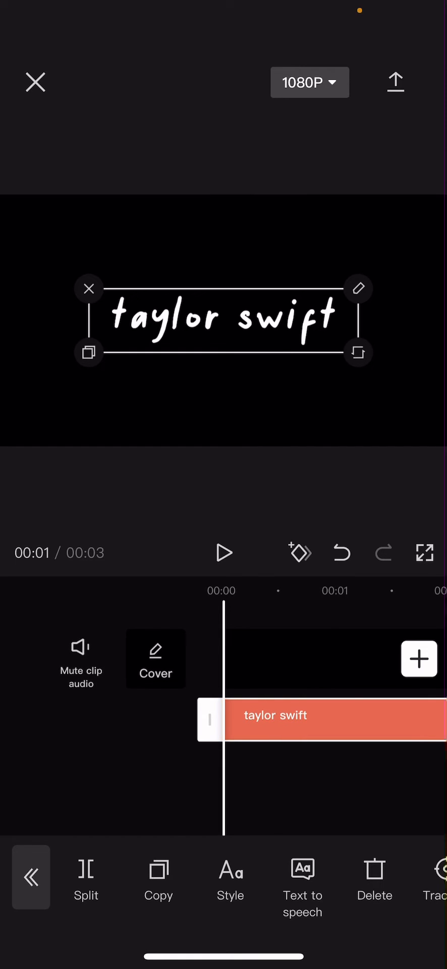
scroll(left, 3)
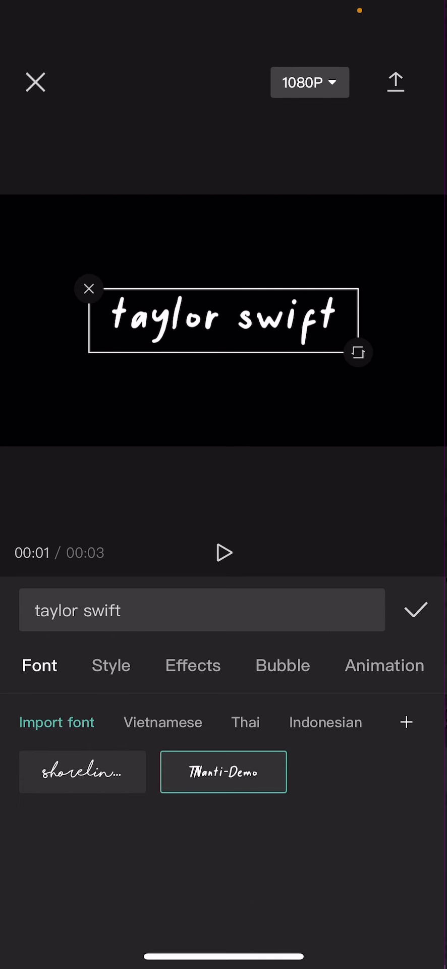
Step: Keyframe the text colour to pale pink, then pastel peach
click(111, 665)
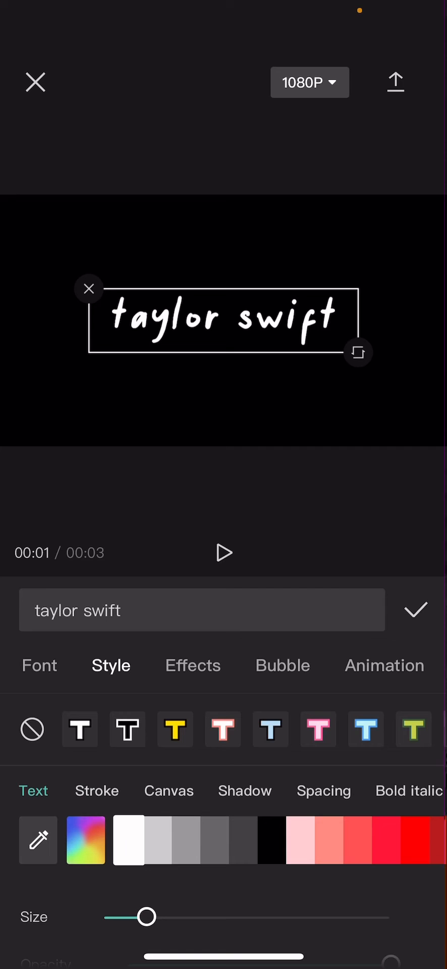
click(301, 841)
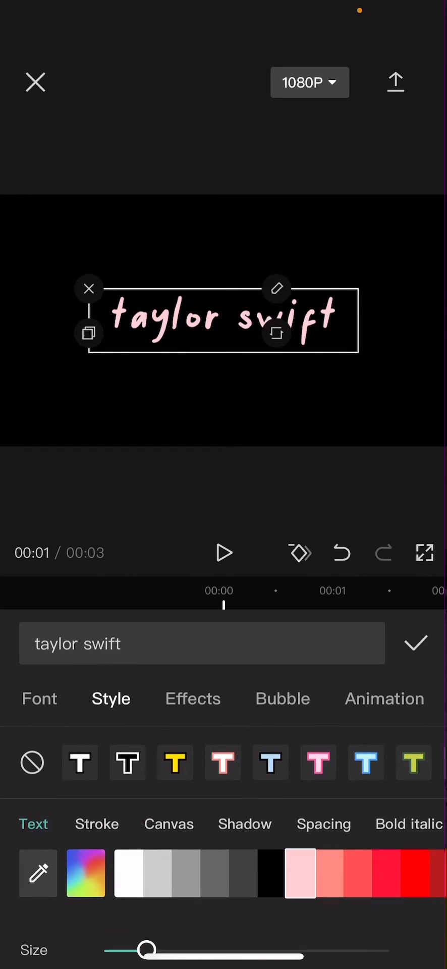
click(415, 643)
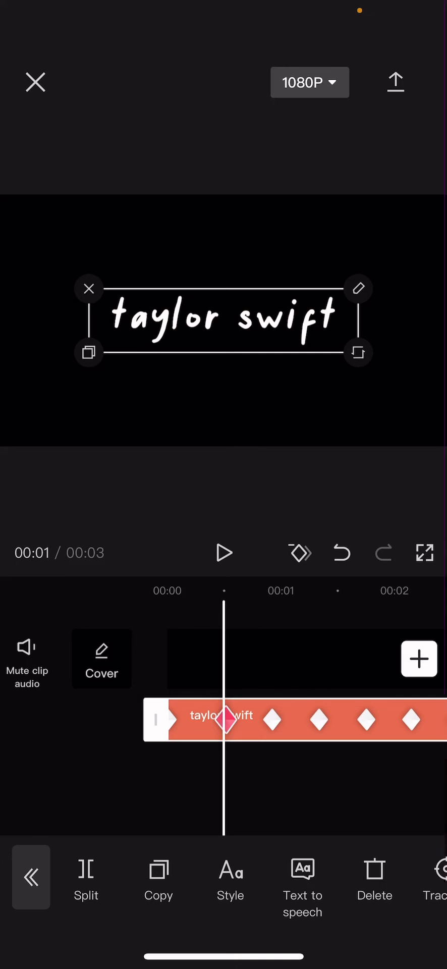
click(230, 872)
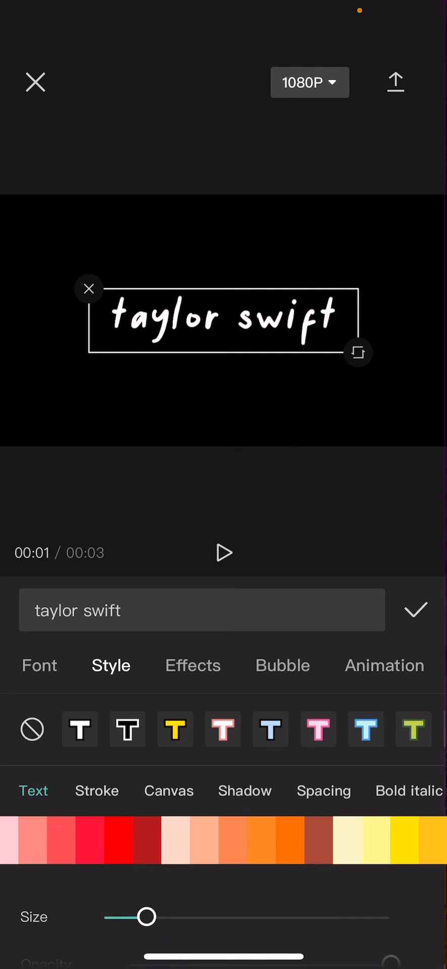
click(415, 611)
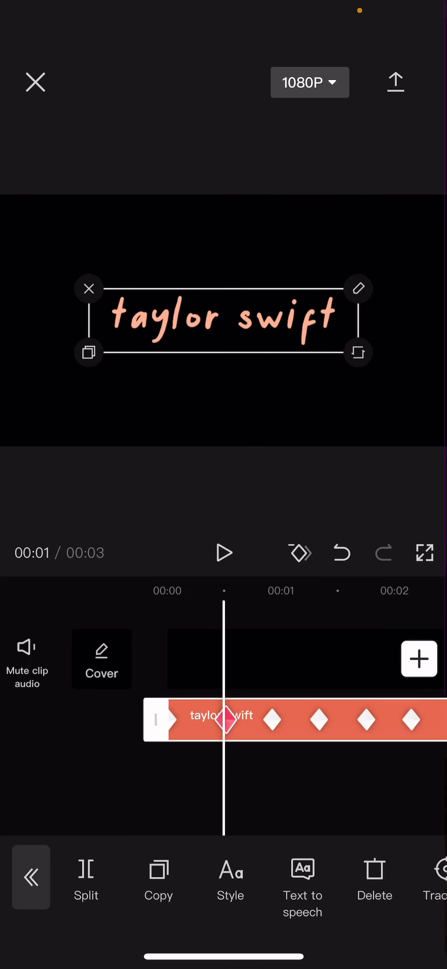
Step: Add colour keyframes turning the text pastel yellow, then lavender
click(230, 878)
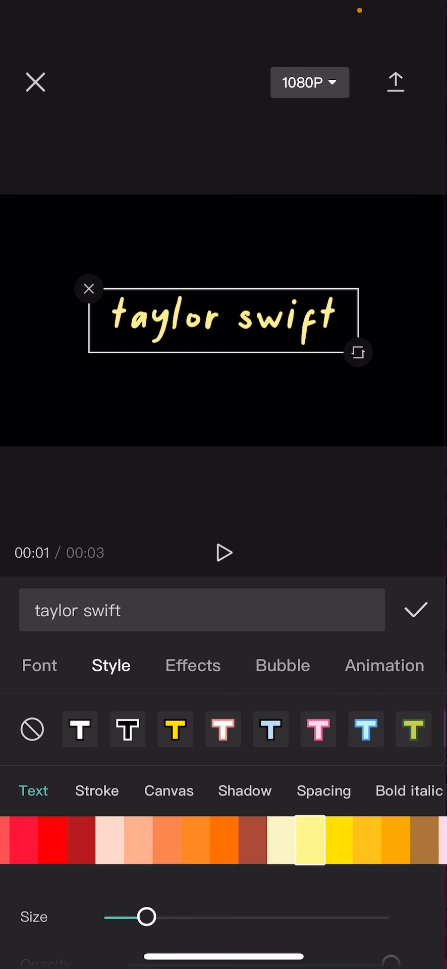
click(415, 610)
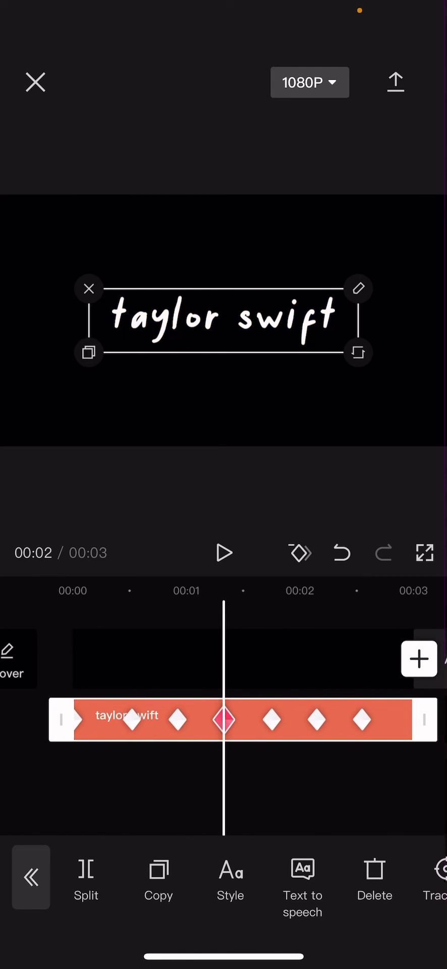
click(230, 878)
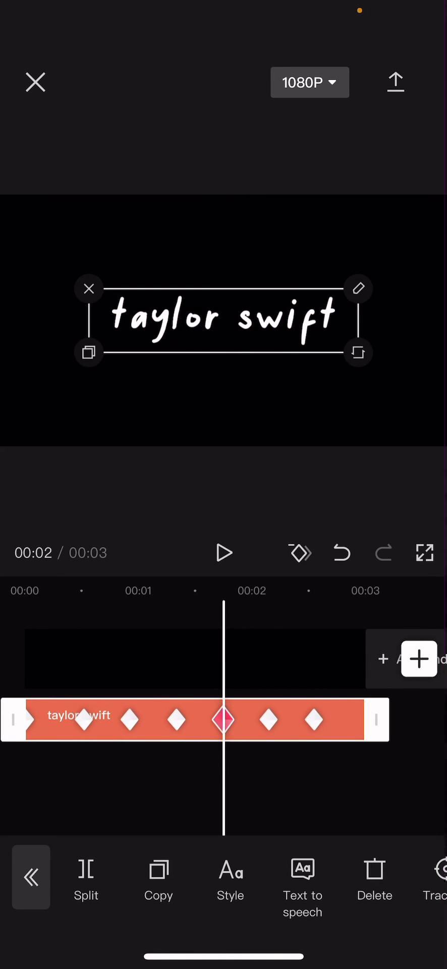
click(230, 878)
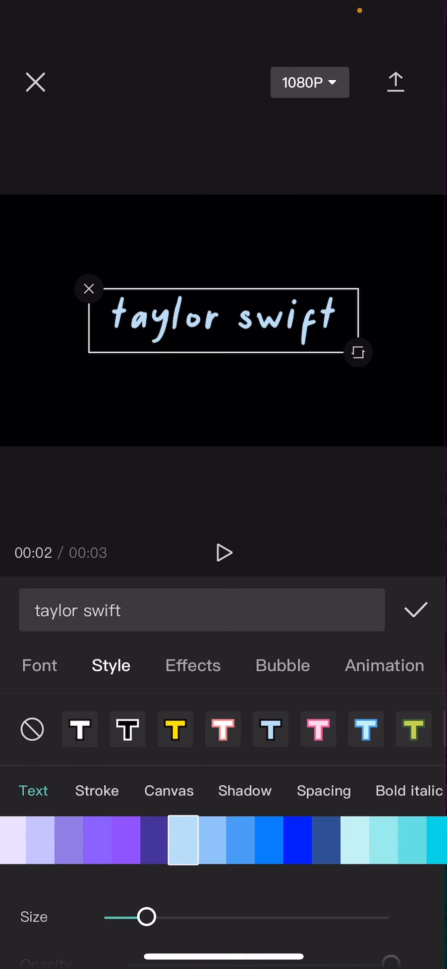
click(415, 611)
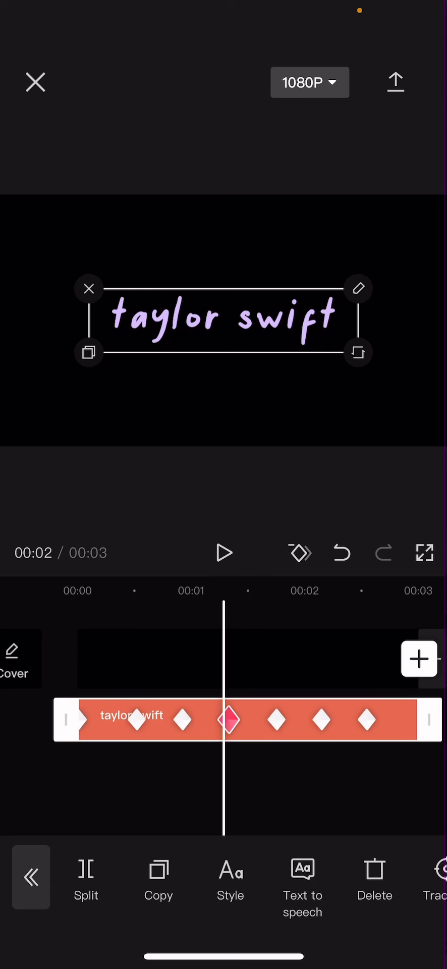
Step: Add colour keyframes for mint green and pale cream text
click(230, 887)
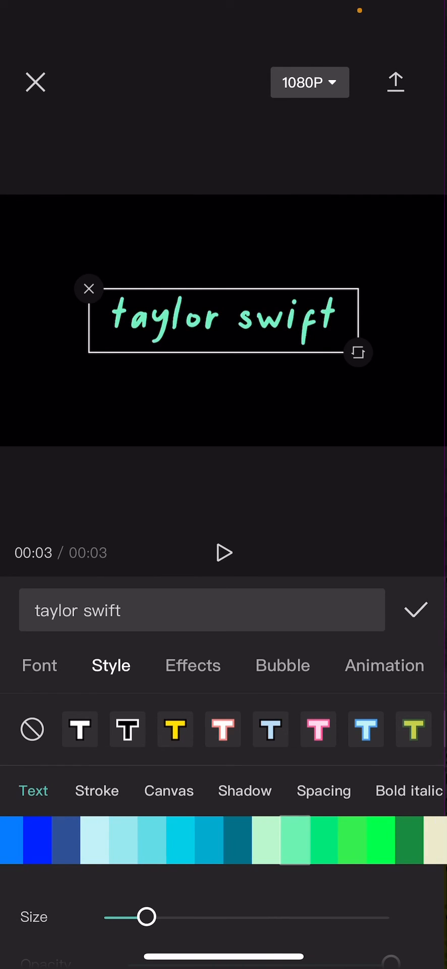
click(415, 610)
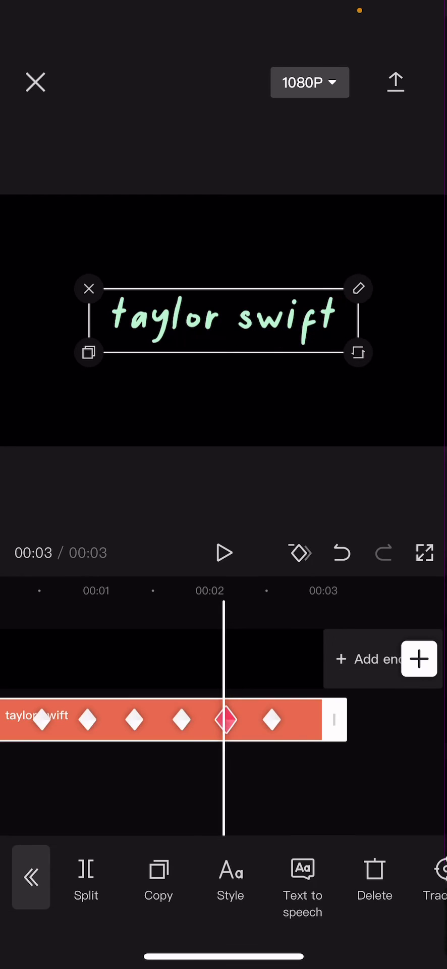
click(230, 878)
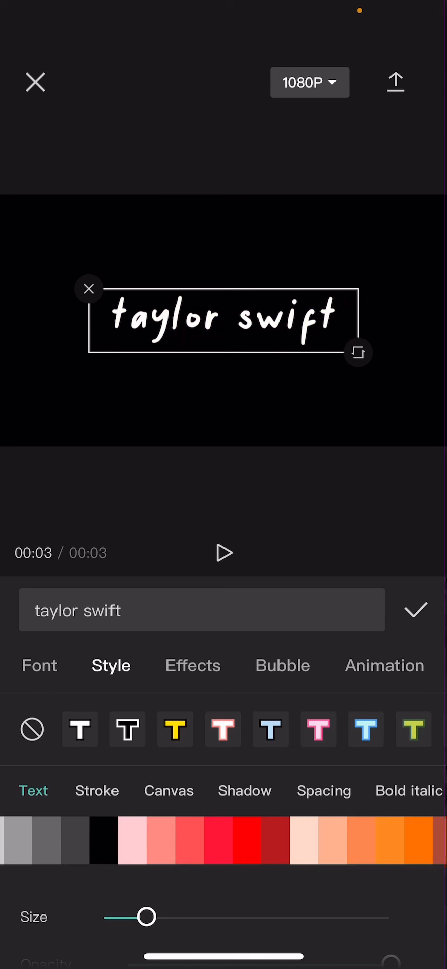
scroll(left, 3)
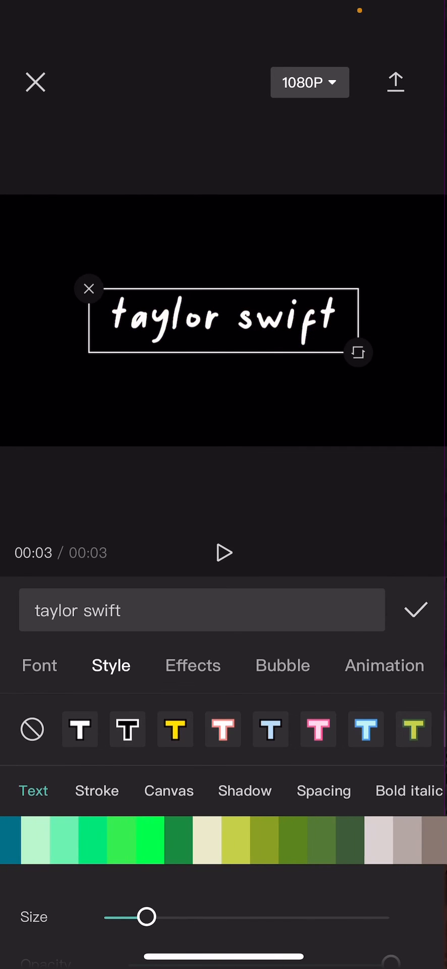
click(190, 857)
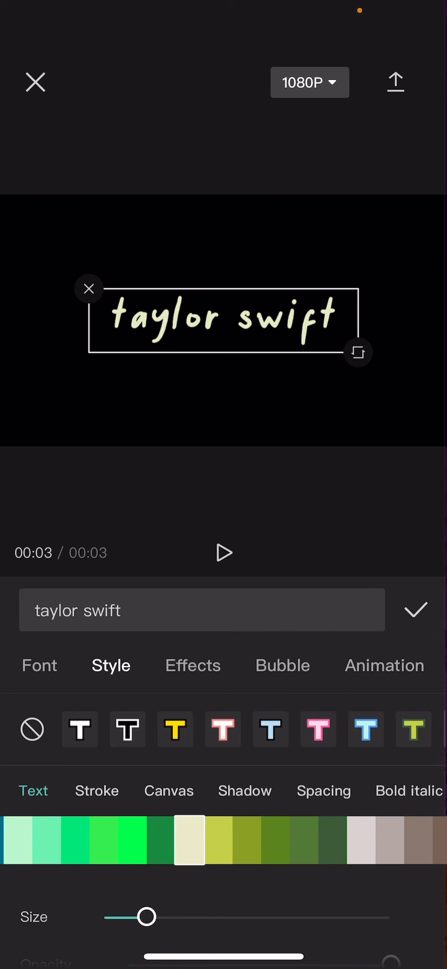
click(416, 611)
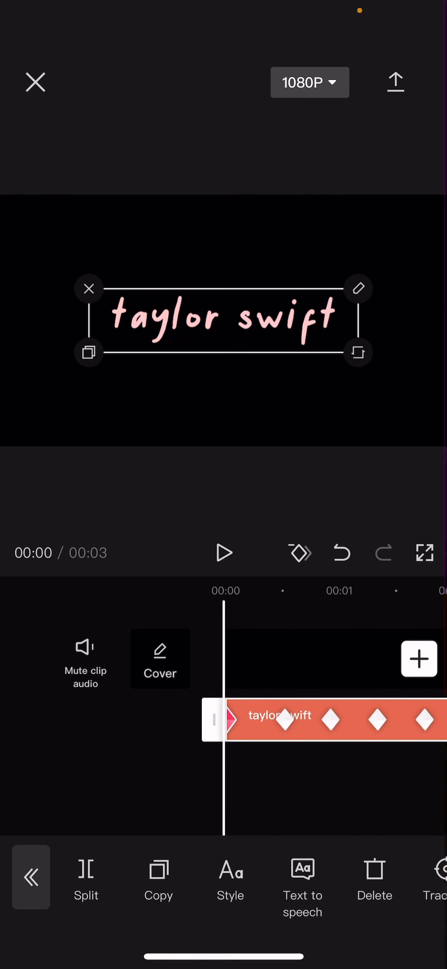
Step: Play, pause and resume the preview to watch the pastel colour changes
click(223, 553)
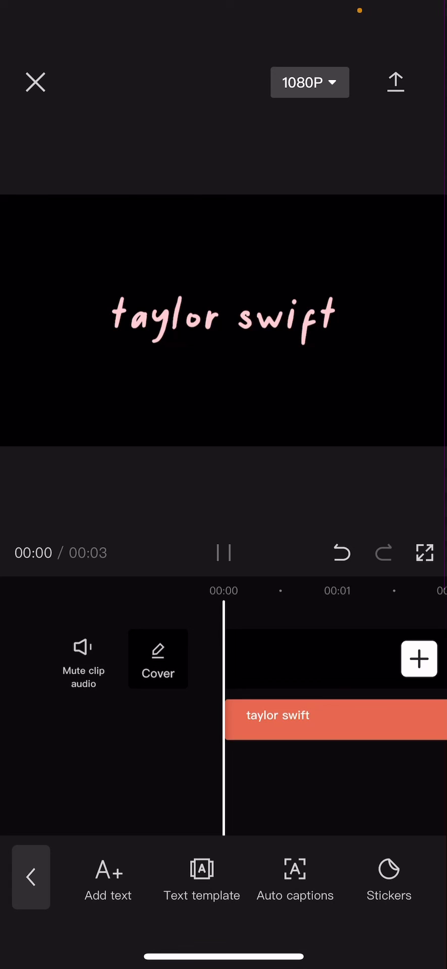
click(224, 552)
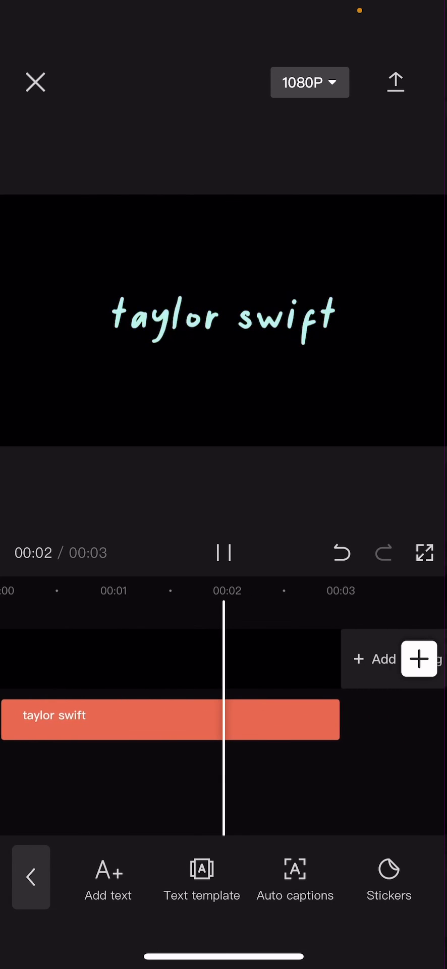
click(224, 553)
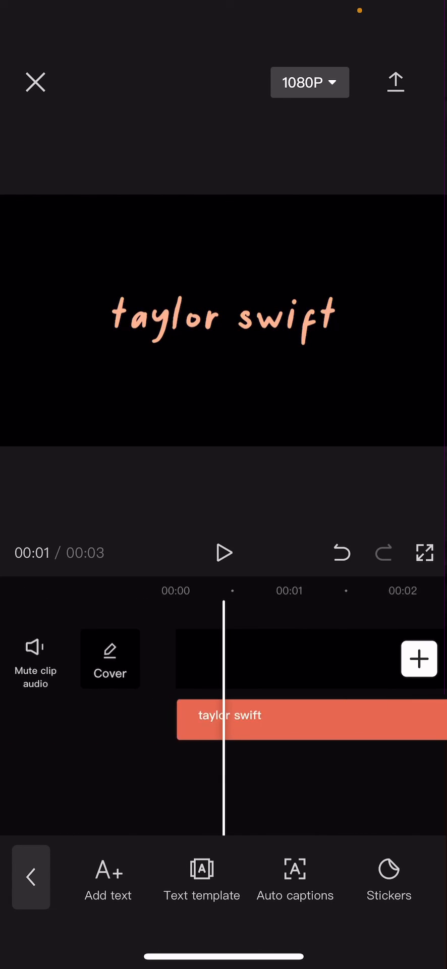
click(223, 553)
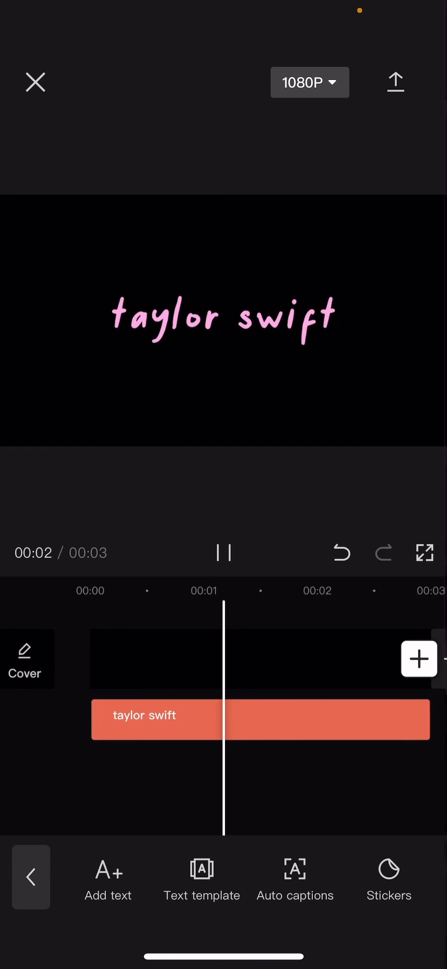
click(224, 552)
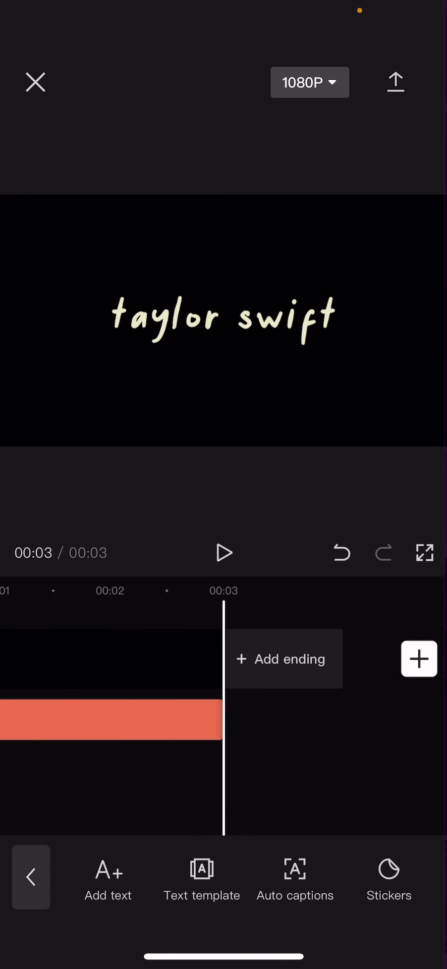